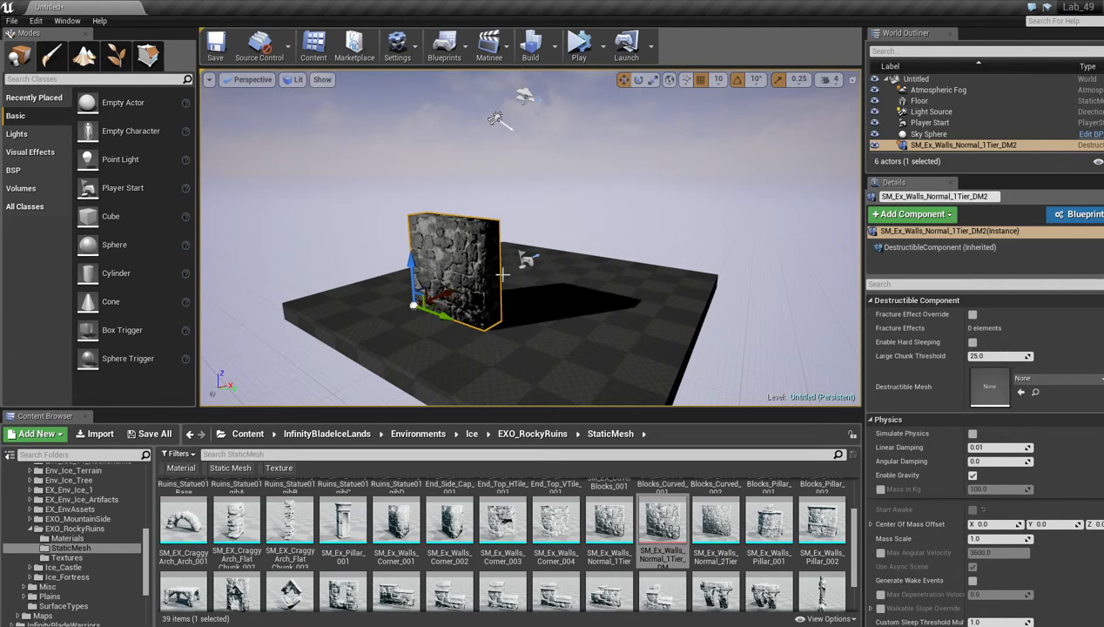
mouse_move(599, 234)
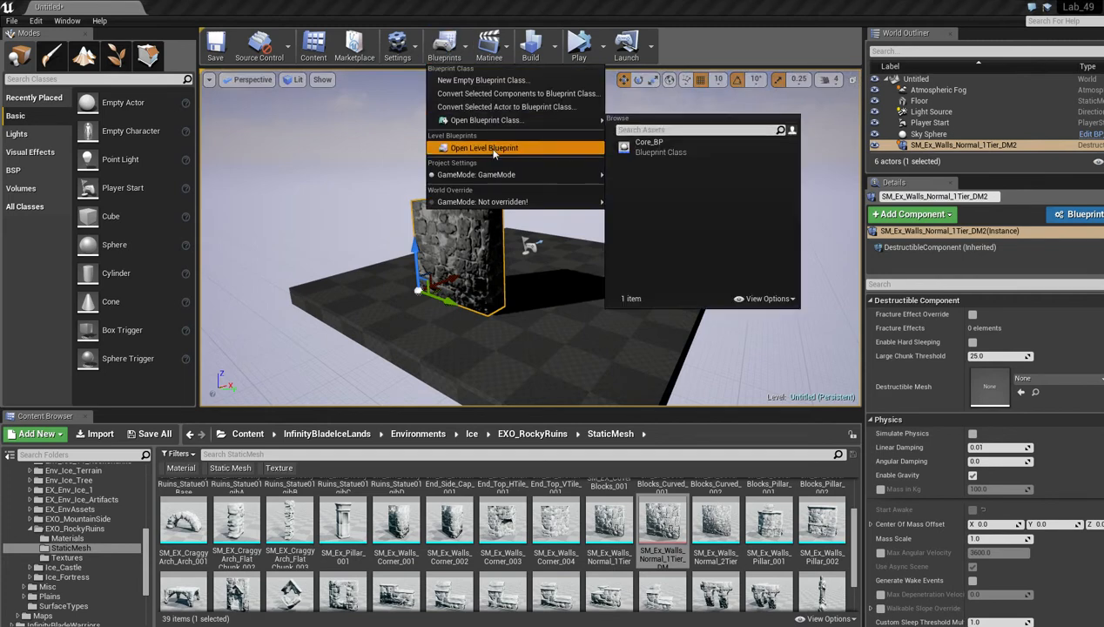
Add a reference node to the wall SM_Ex_Walls_Normal_1Tier_DM2 in the level blueprint graph.
left_click(484, 148)
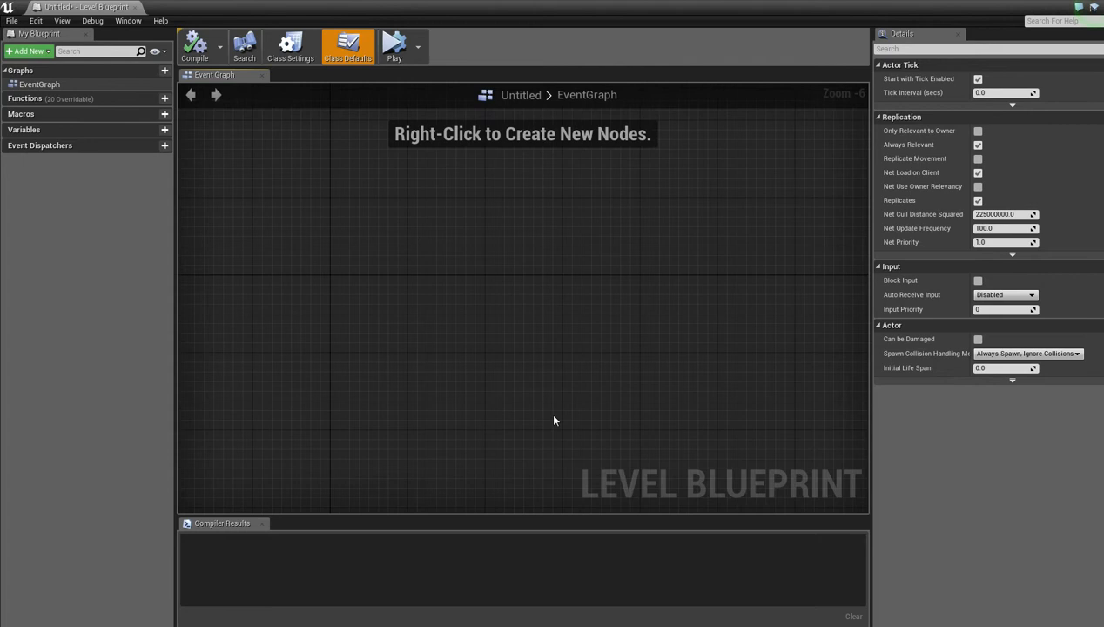
right_click(554, 420)
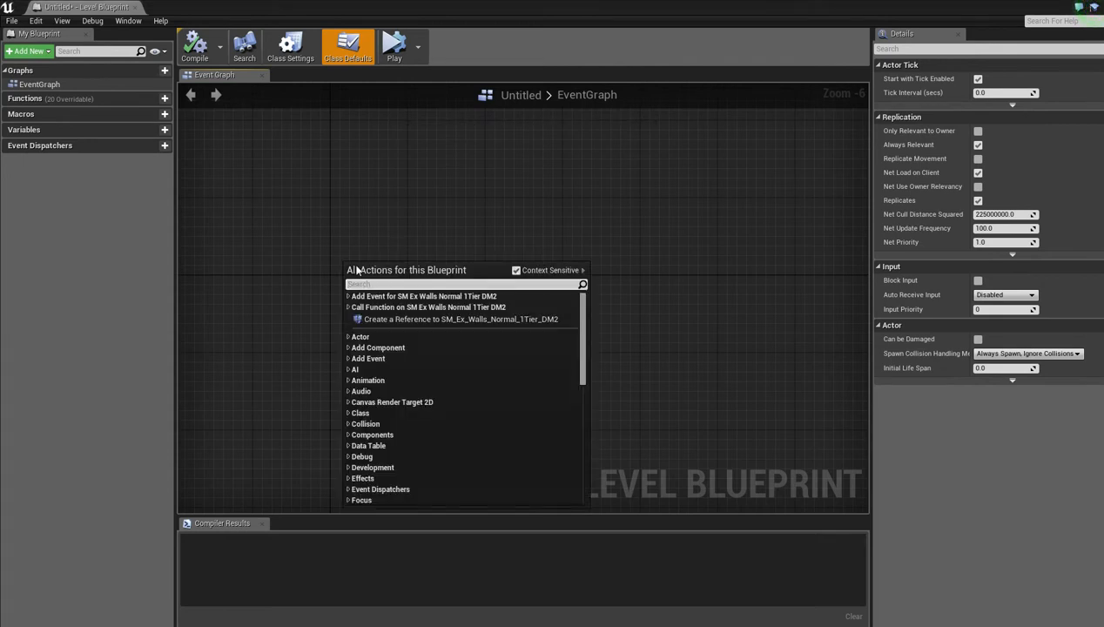
mouse_move(442, 318)
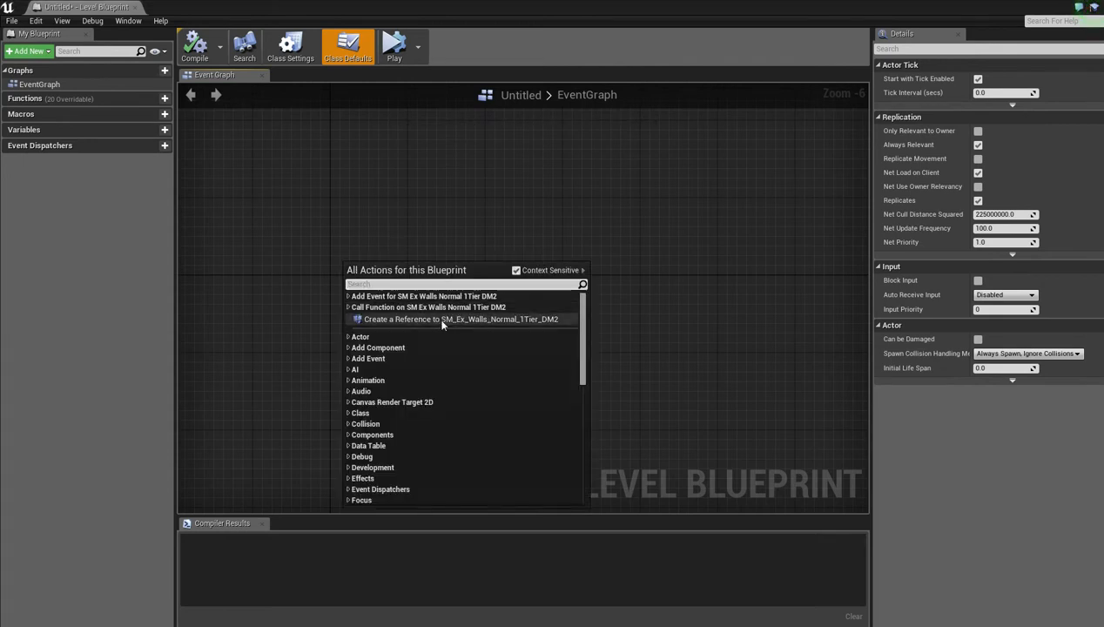
left_click(460, 319)
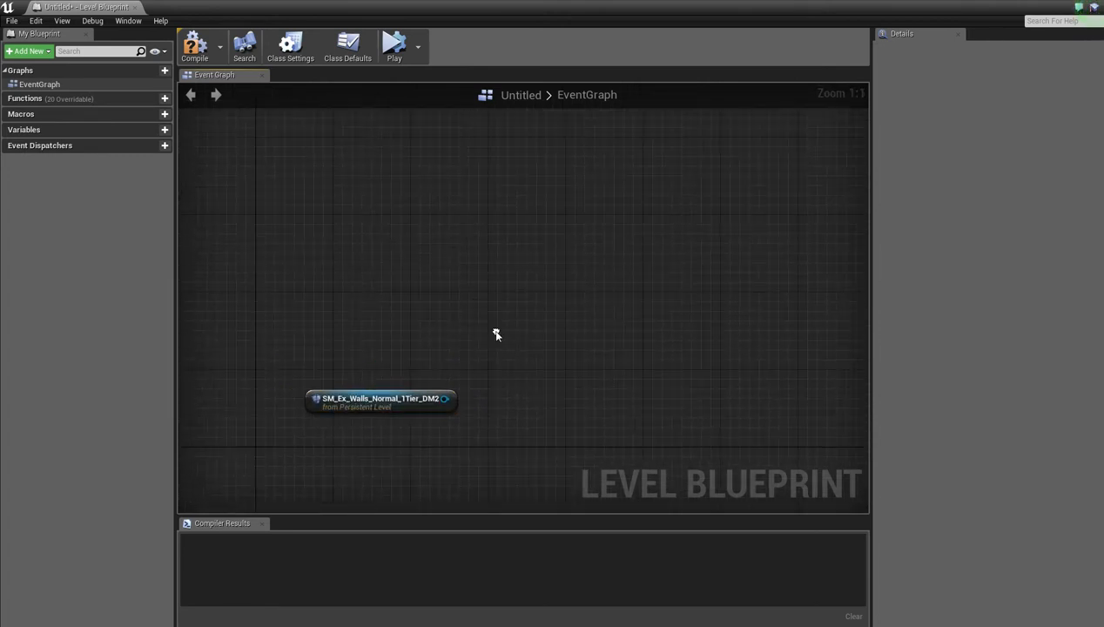
Add Event BeginPlay feeding a Retriggerable Delay with duration 5.
right_click(498, 334)
type("begin p")
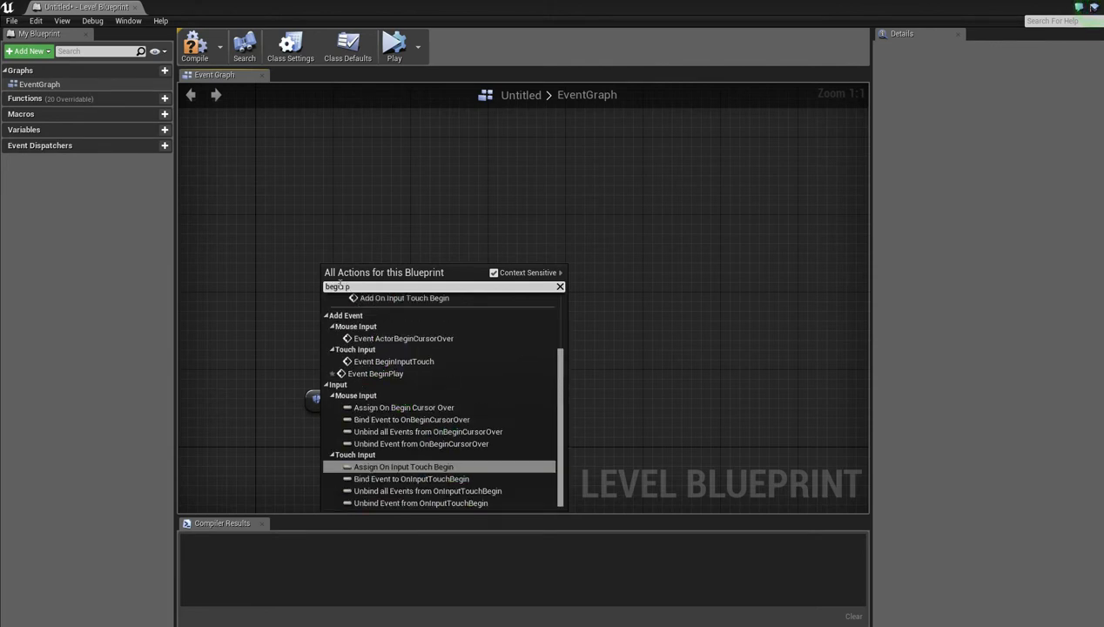
left_click(376, 373)
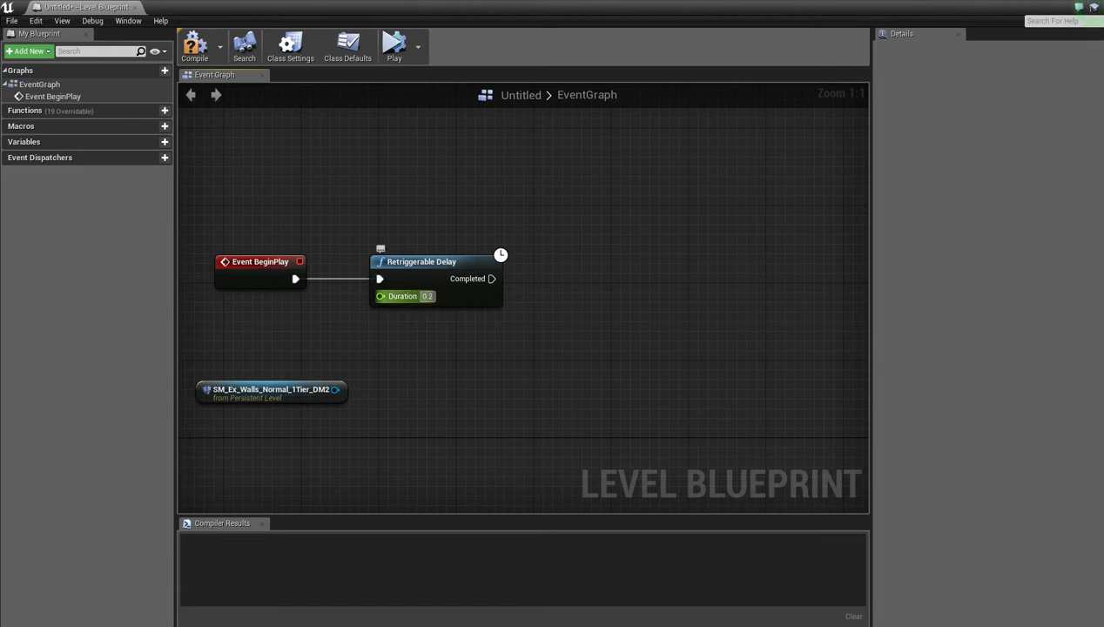
type("5")
type("damage")
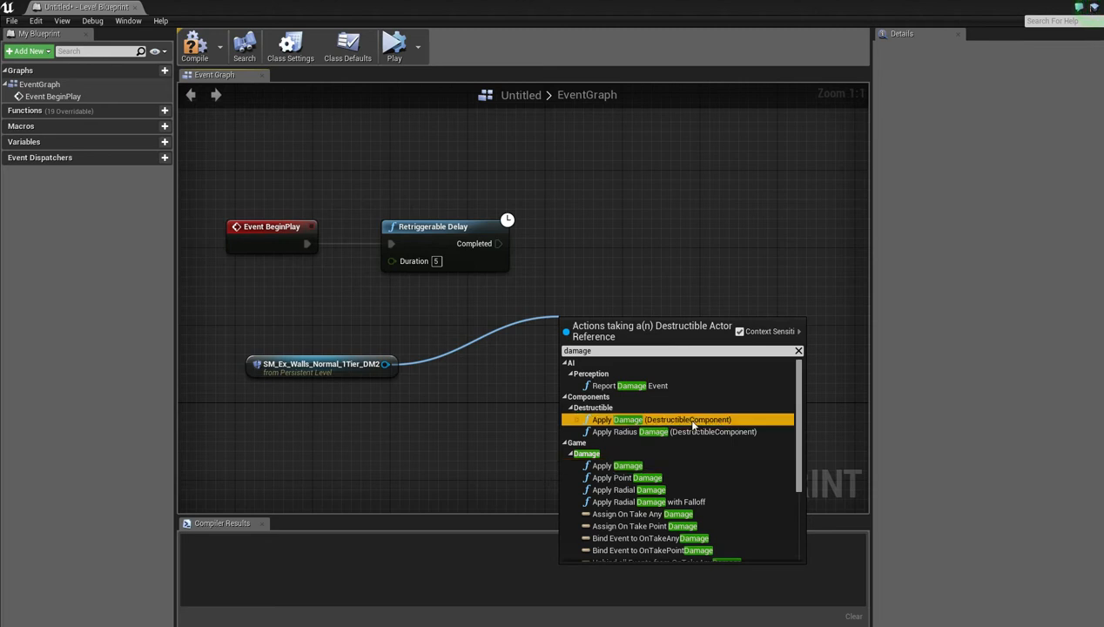
Apply Damage 2 with impulse strength 10 to the wall's destructible component on delay completion.
left_click(661, 418)
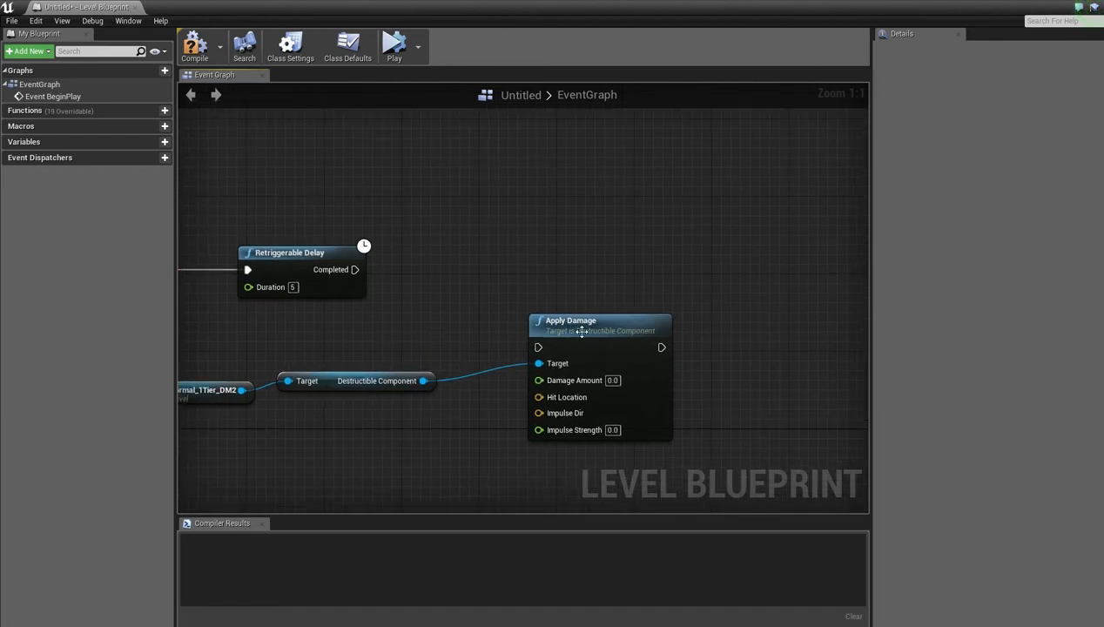
left_click_drag(571, 321, 579, 262)
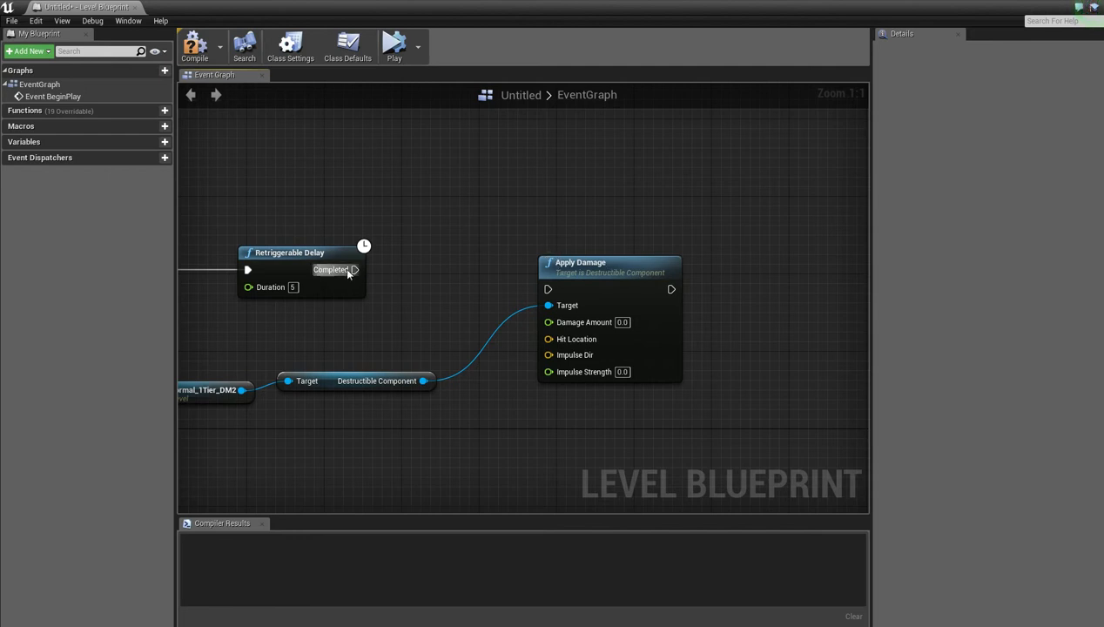
left_click_drag(355, 268, 549, 289)
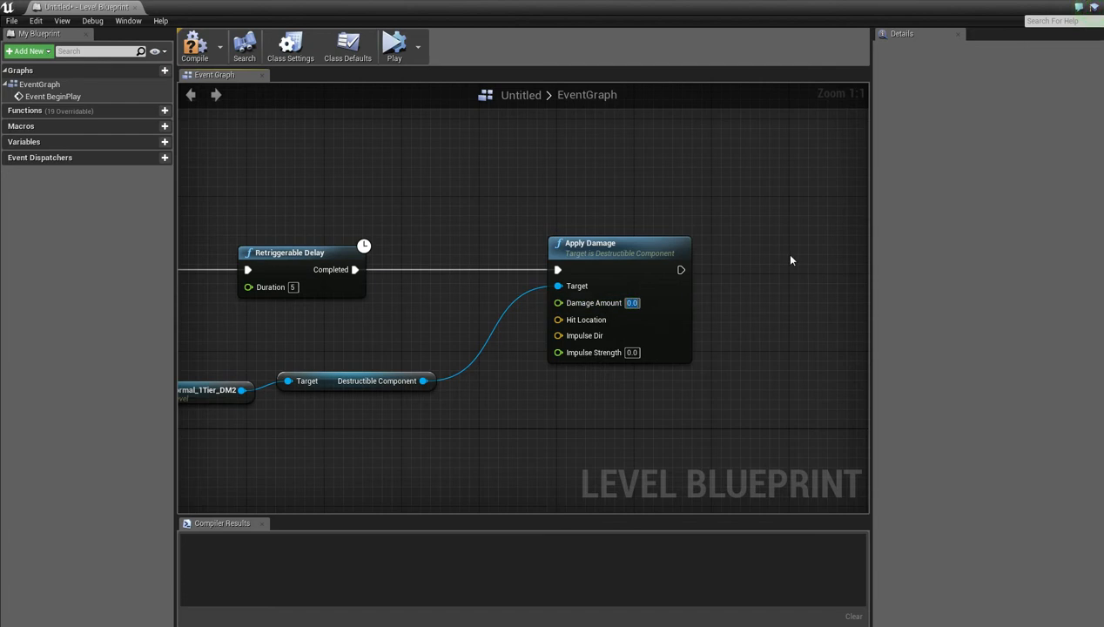
type("2")
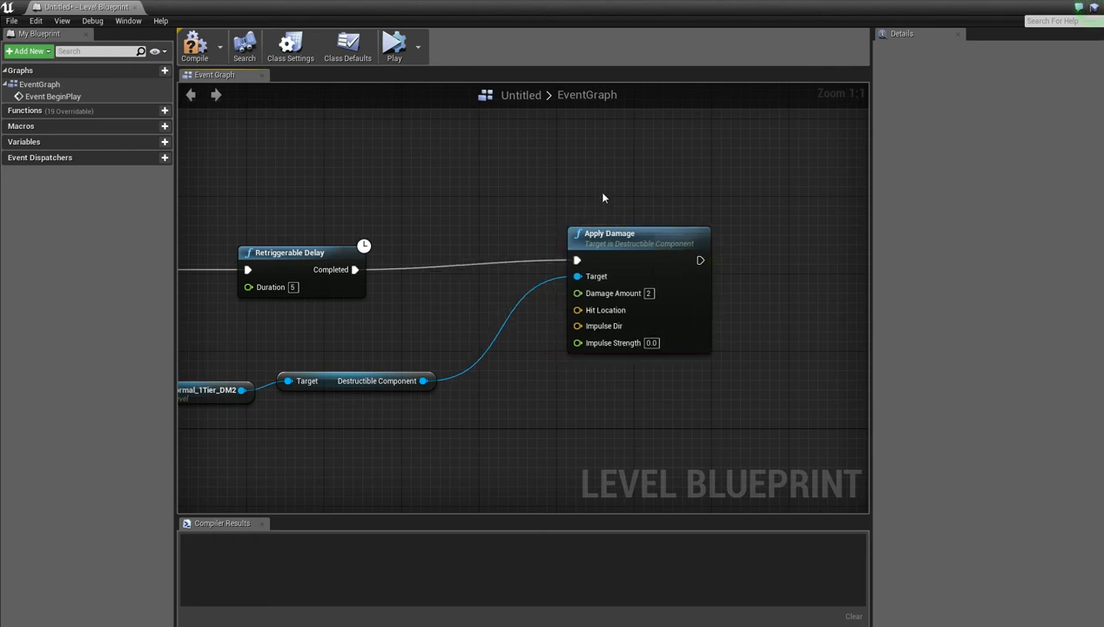
type("10")
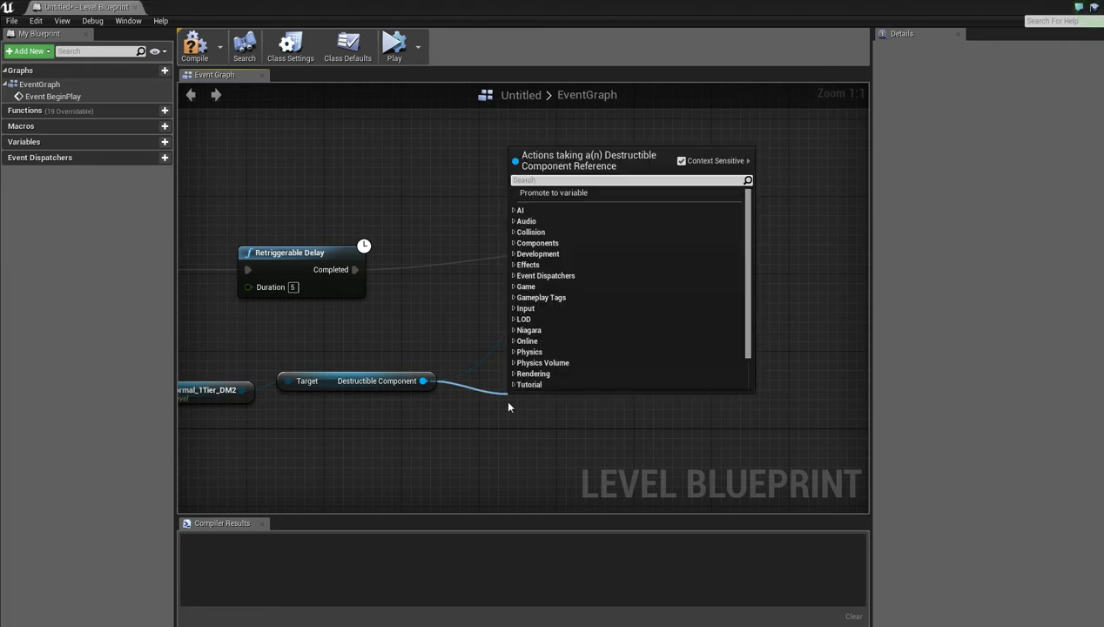
Wire the component's GetWorldLocation into hit location and impulse direction; set delay duration to 2.
type("wro")
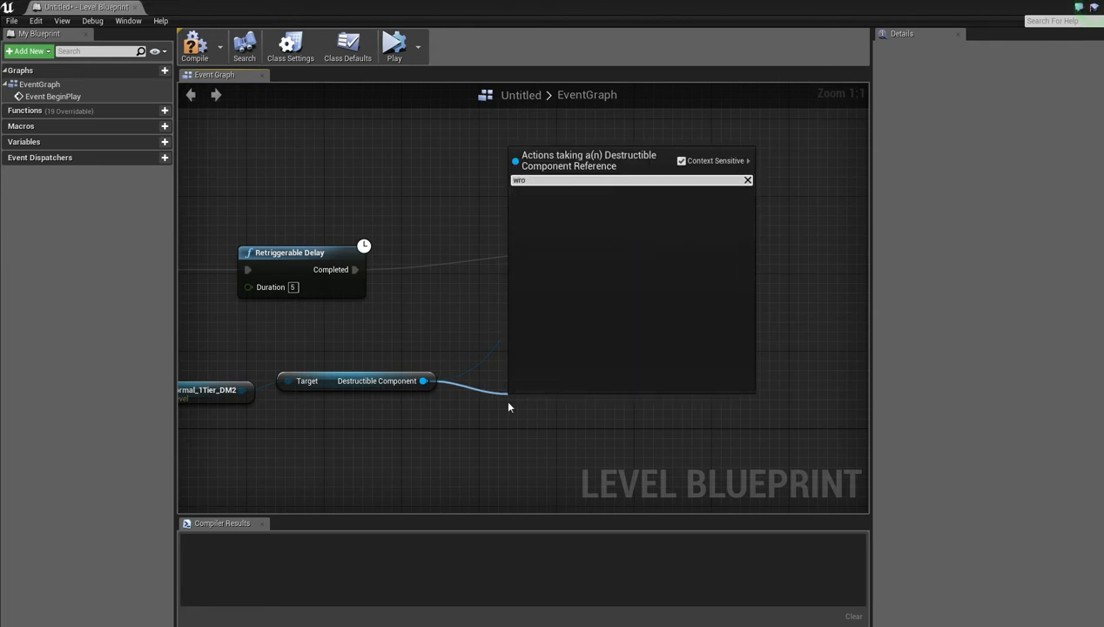
type("world location")
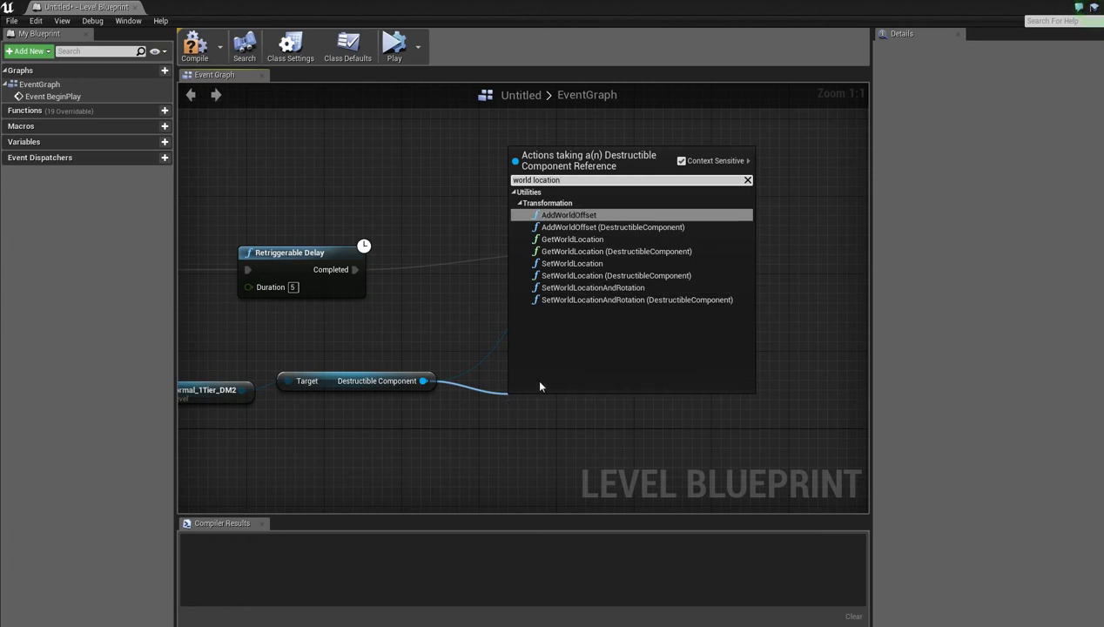
left_click(572, 239)
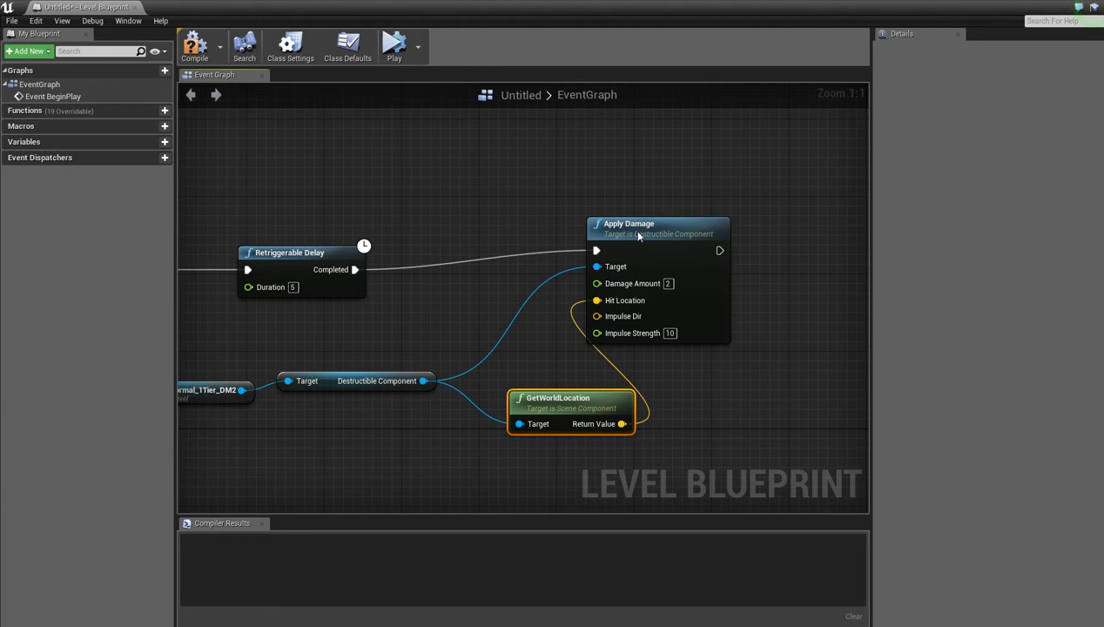
left_click_drag(629, 223, 696, 233)
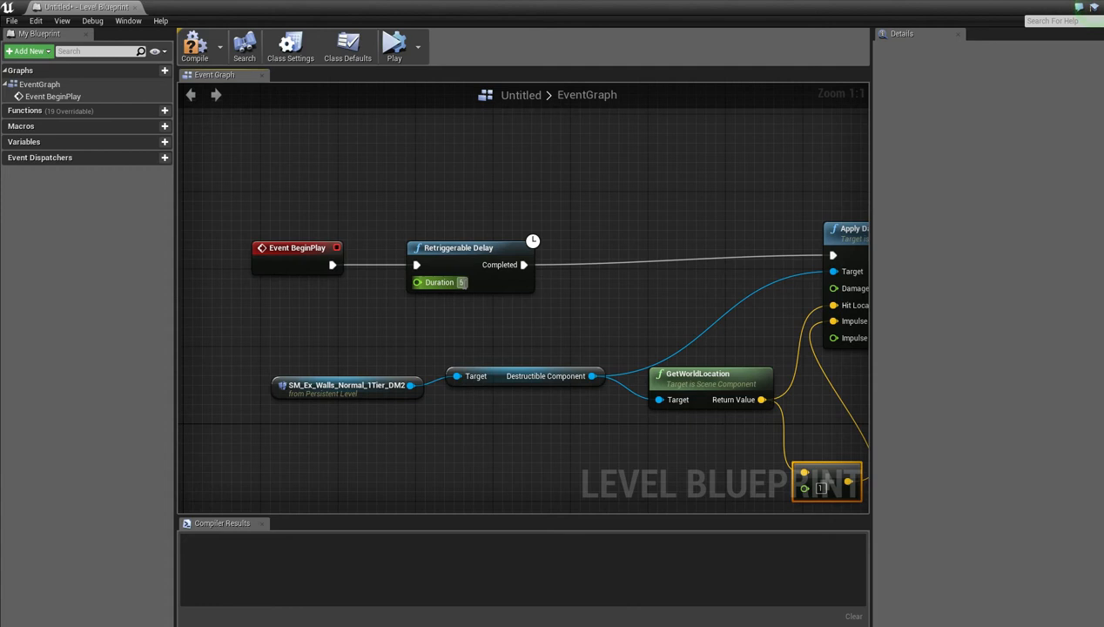
type("2")
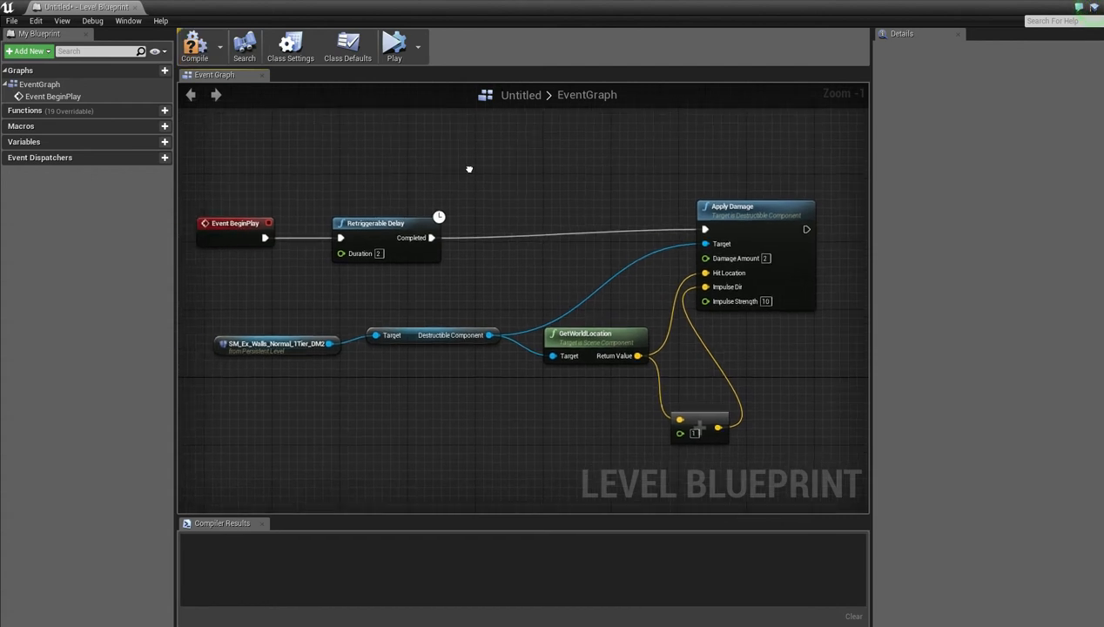
Compile the script, simulate the level to see the wall fracture, stop, and select the wall.
left_click(195, 45)
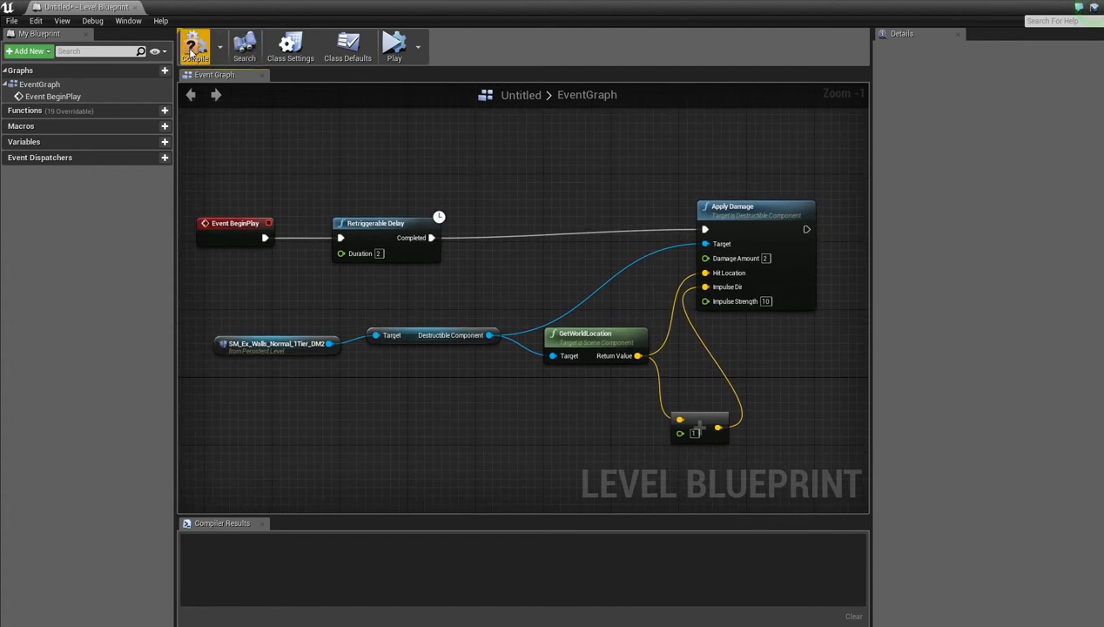
left_click(195, 46)
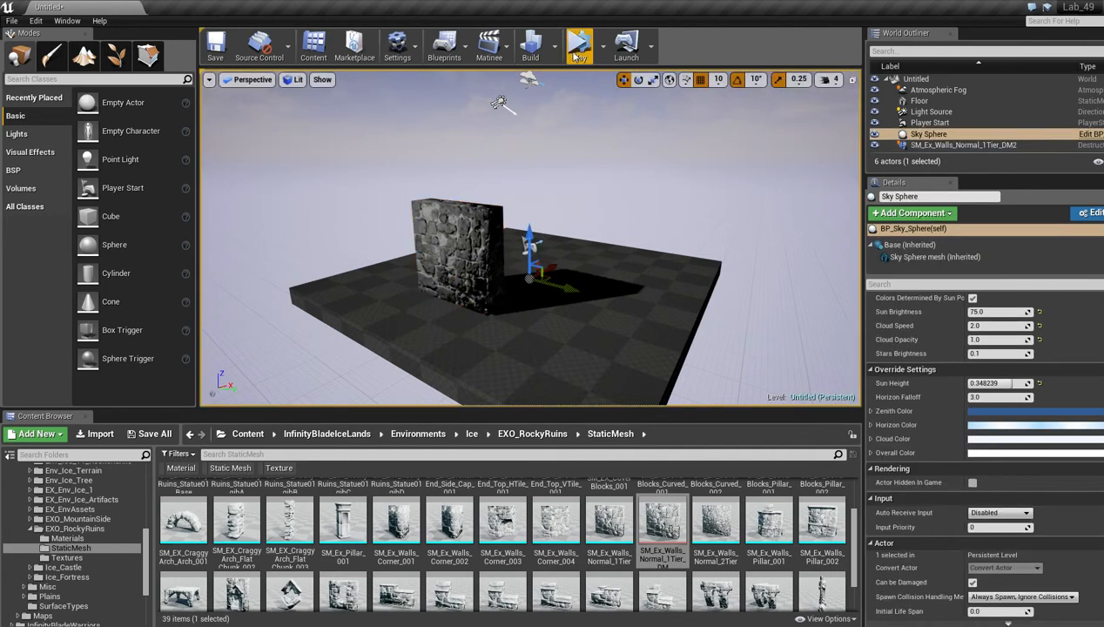
left_click(578, 43)
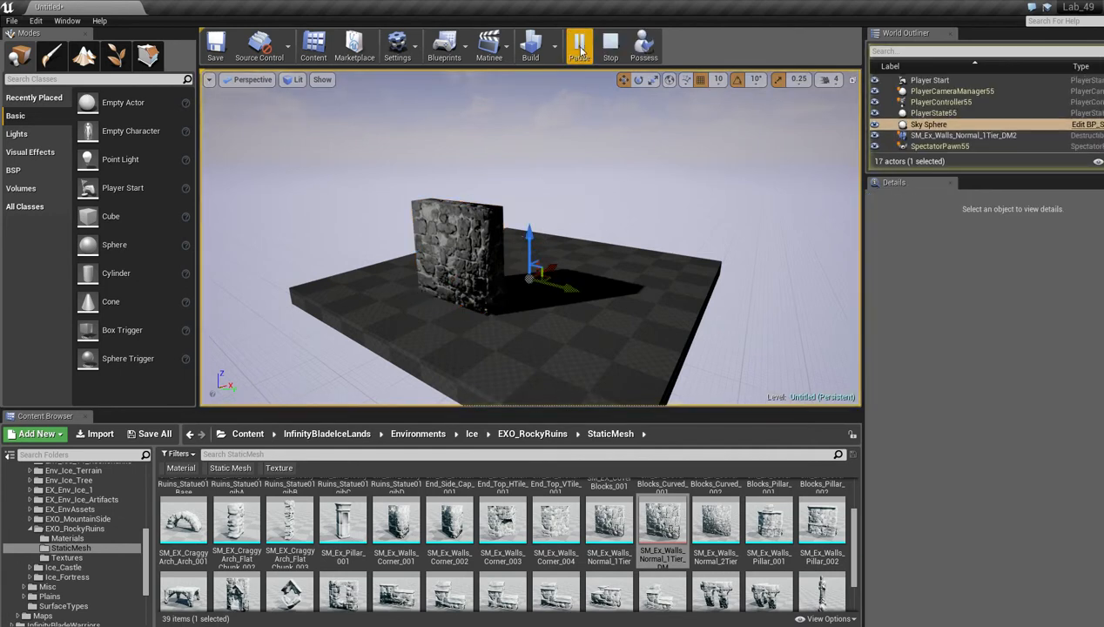
left_click(578, 45)
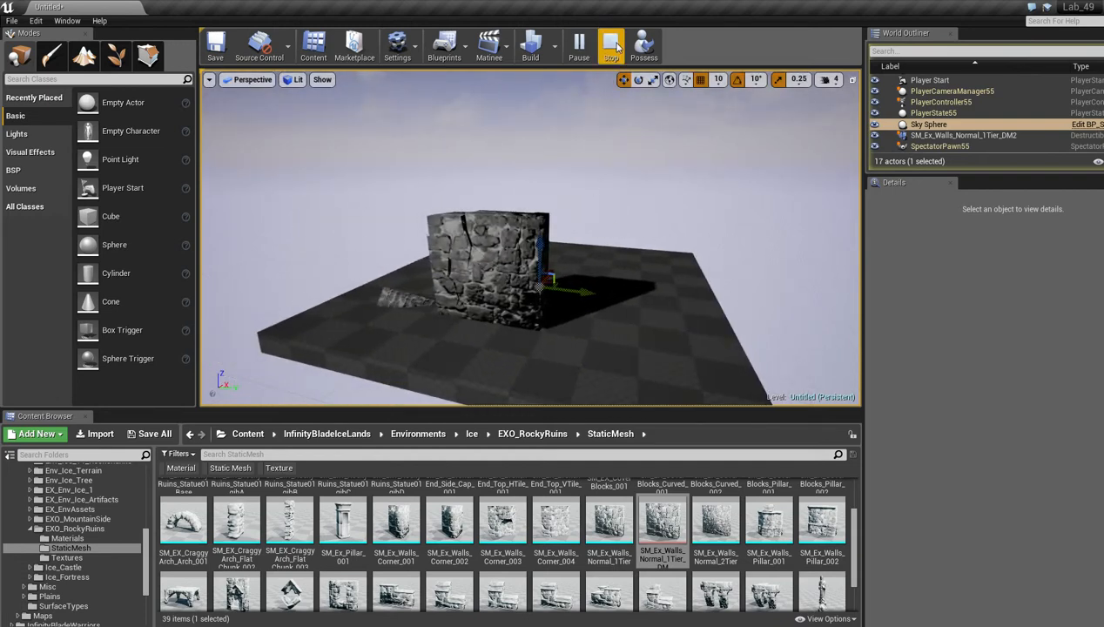
left_click(611, 45)
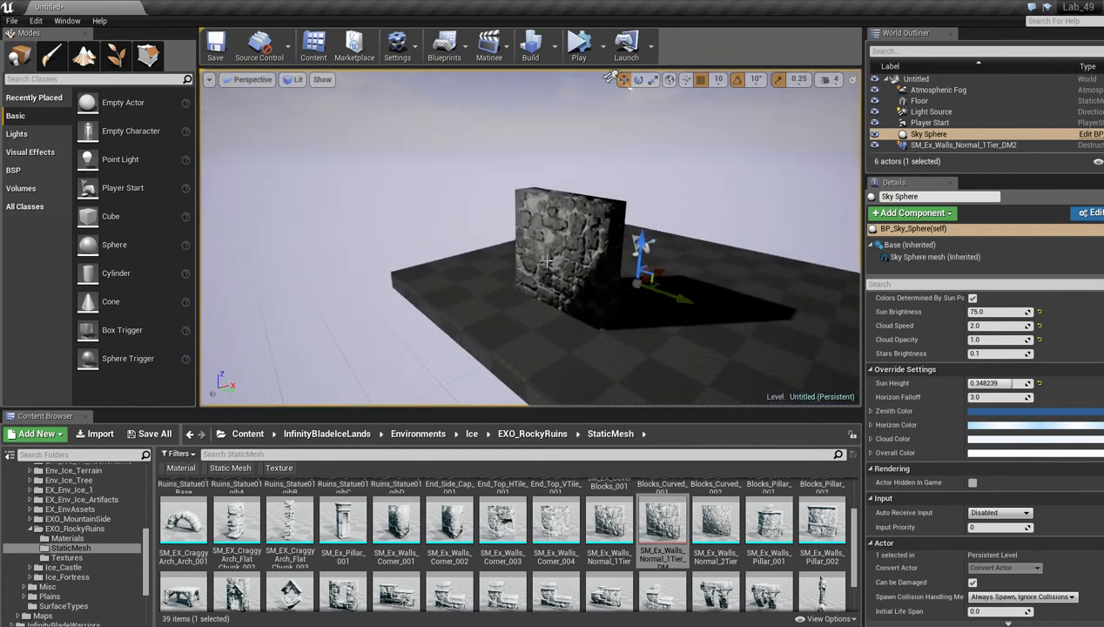
left_click(566, 253)
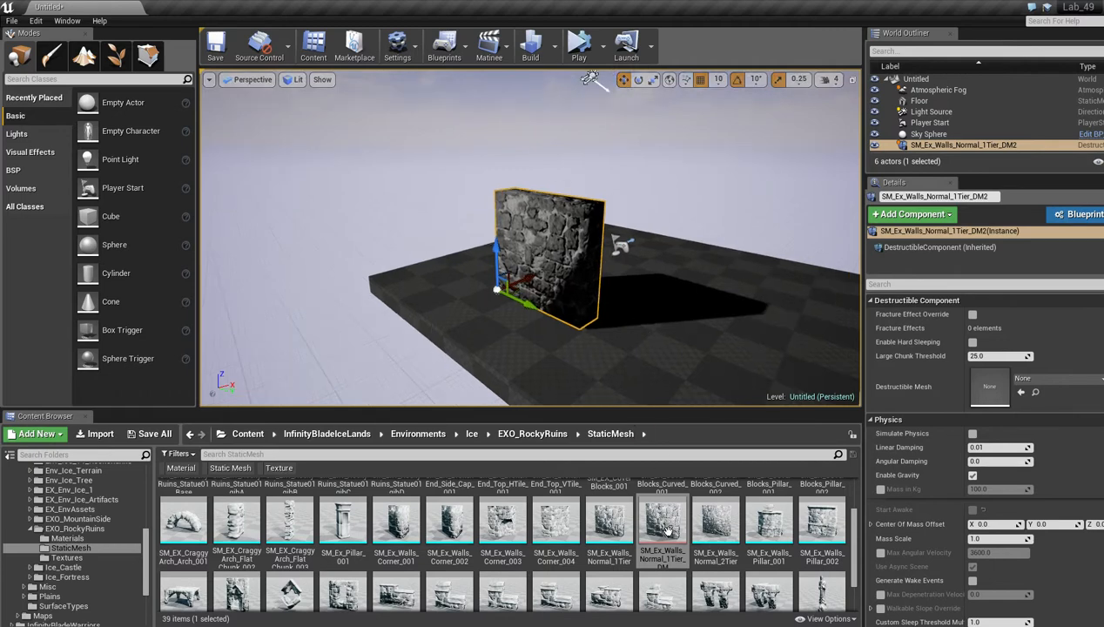
double_click(662, 519)
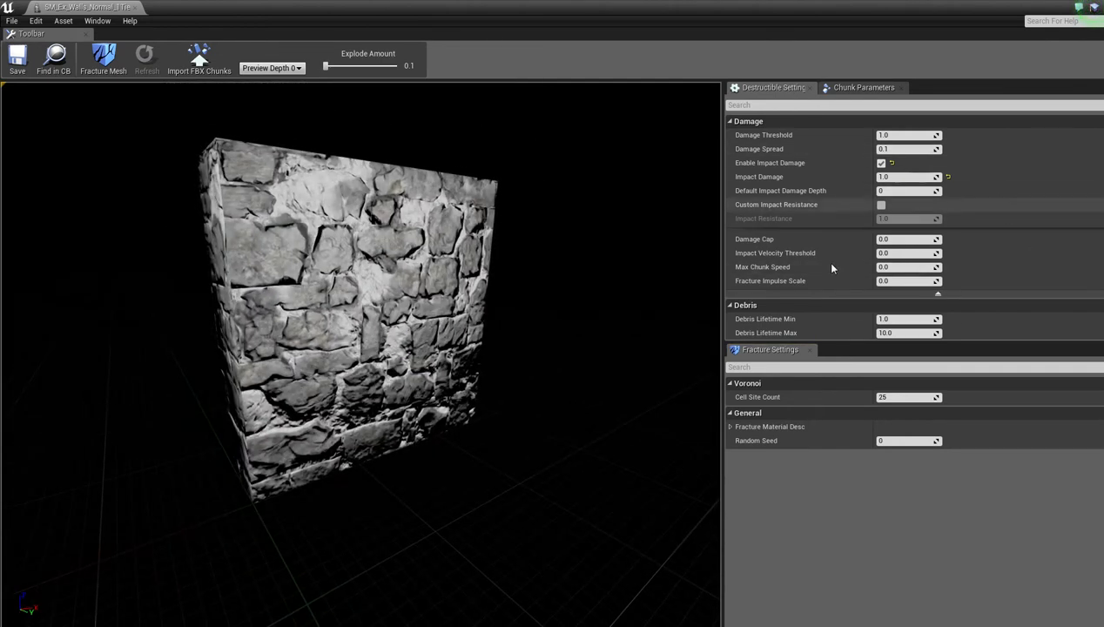
scroll("down", 3)
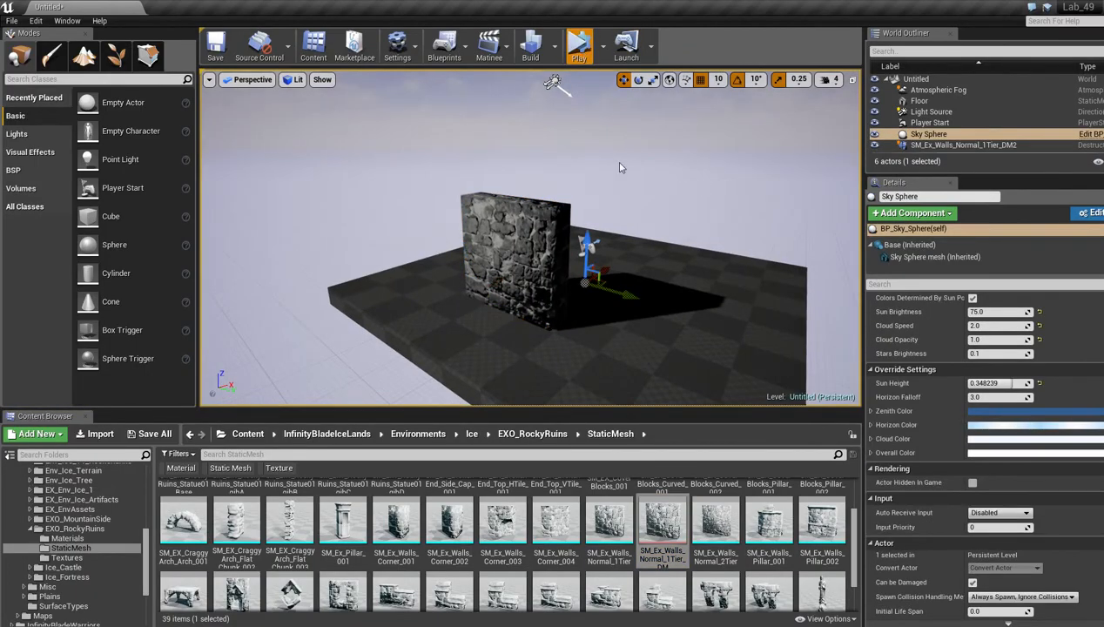
Simulate the level so the wall shatters into debris, then stop the run.
left_click(579, 45)
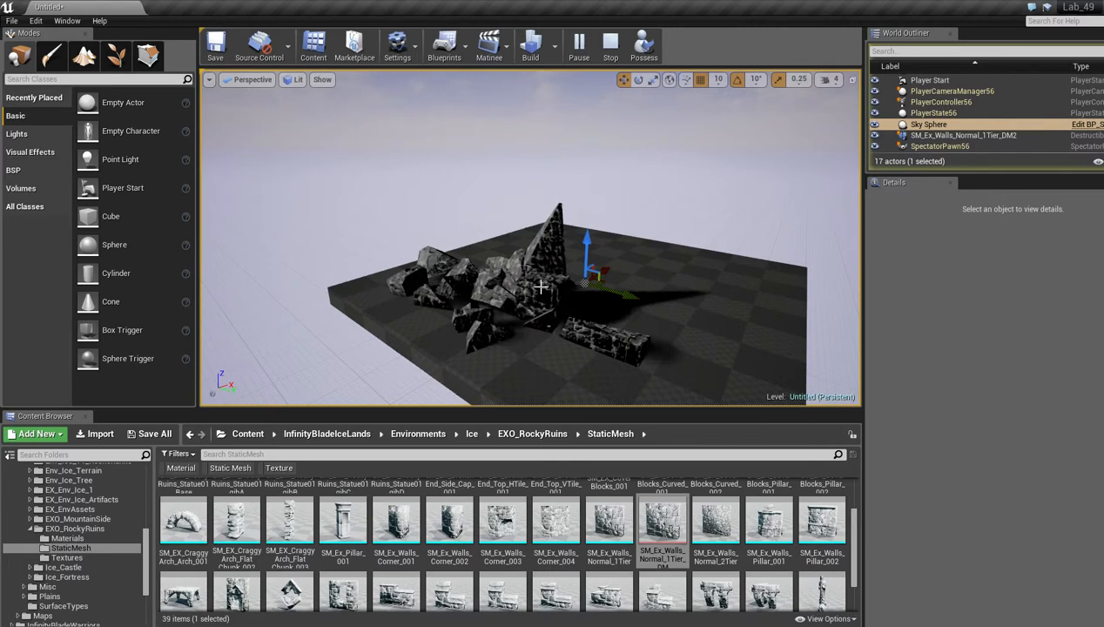
left_click(609, 46)
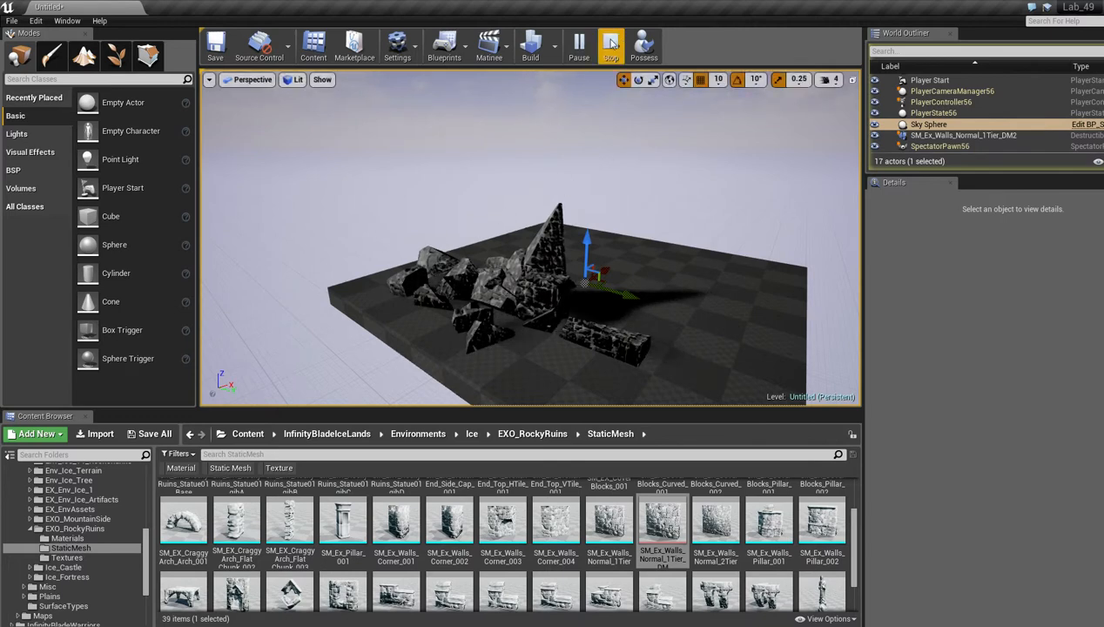
left_click(610, 46)
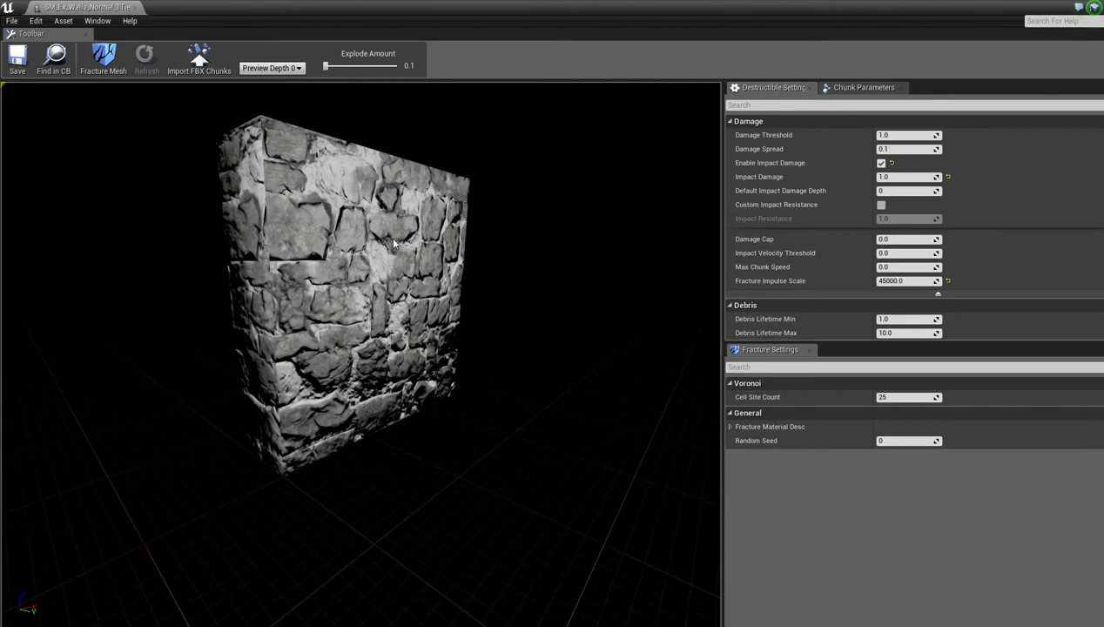
mouse_move(850, 278)
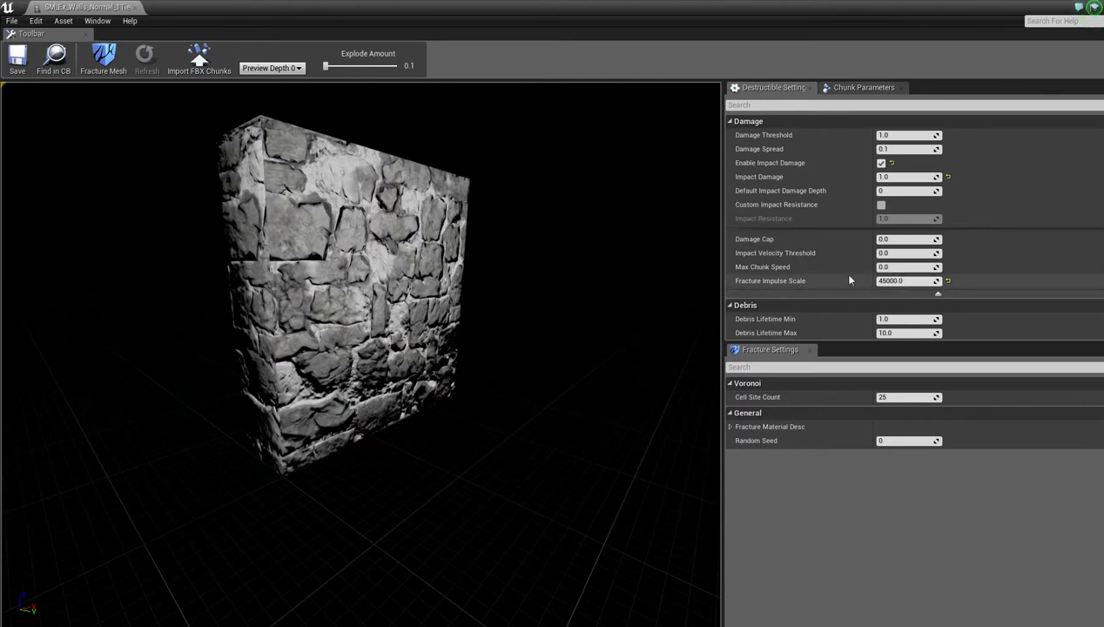